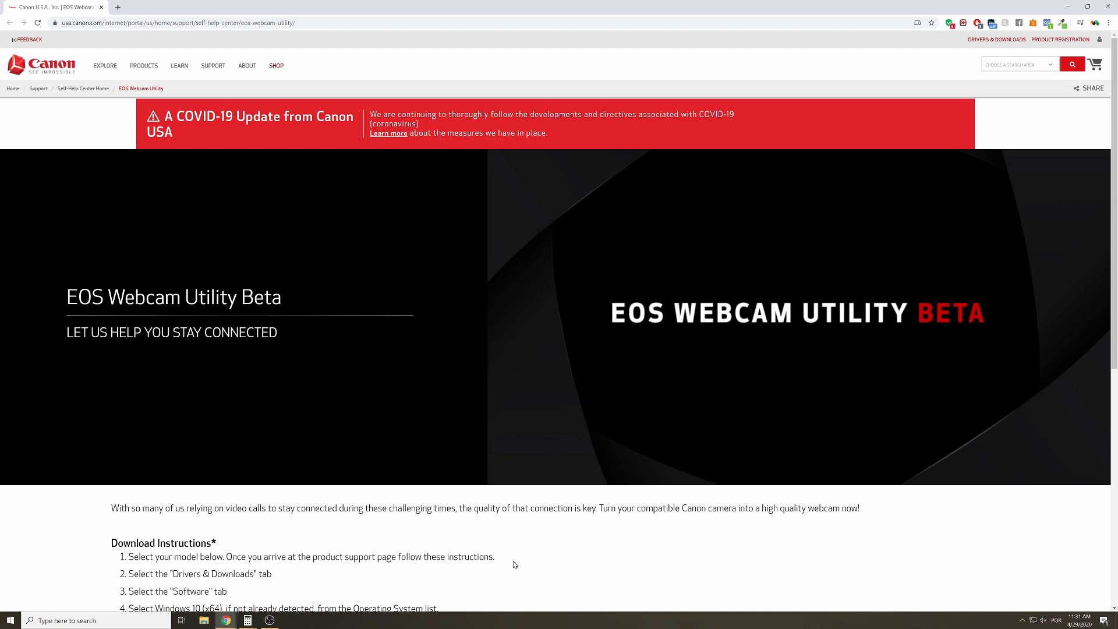
pyautogui.moveTo(252, 245)
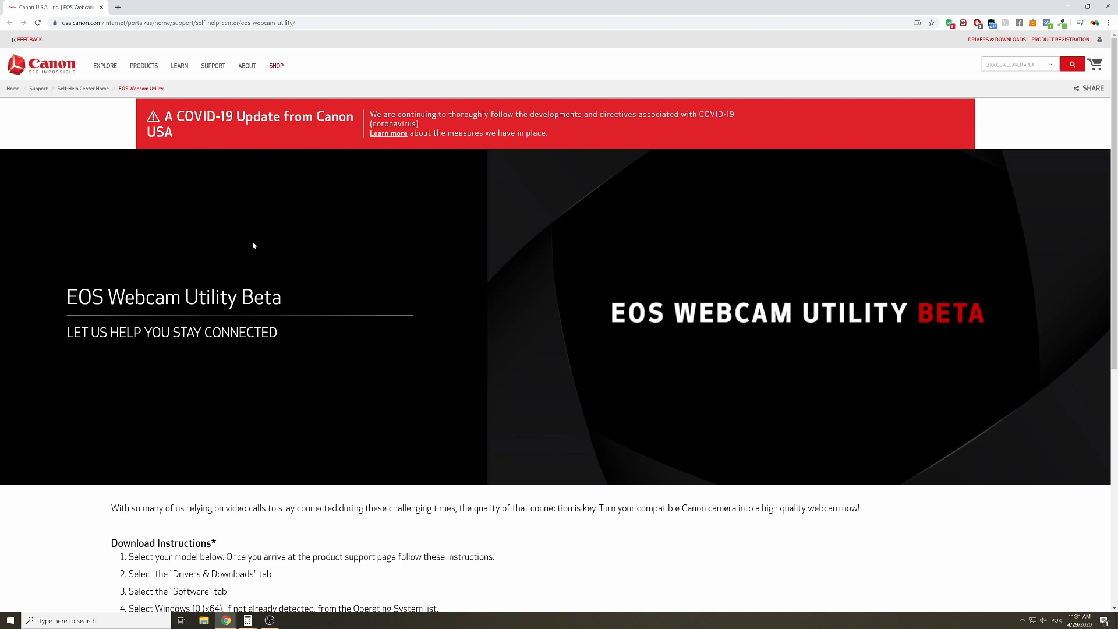
# - Scroll the EOS Webcam Utility Beta page down to the download instructions and supported camera models
pyautogui.scroll(-3)
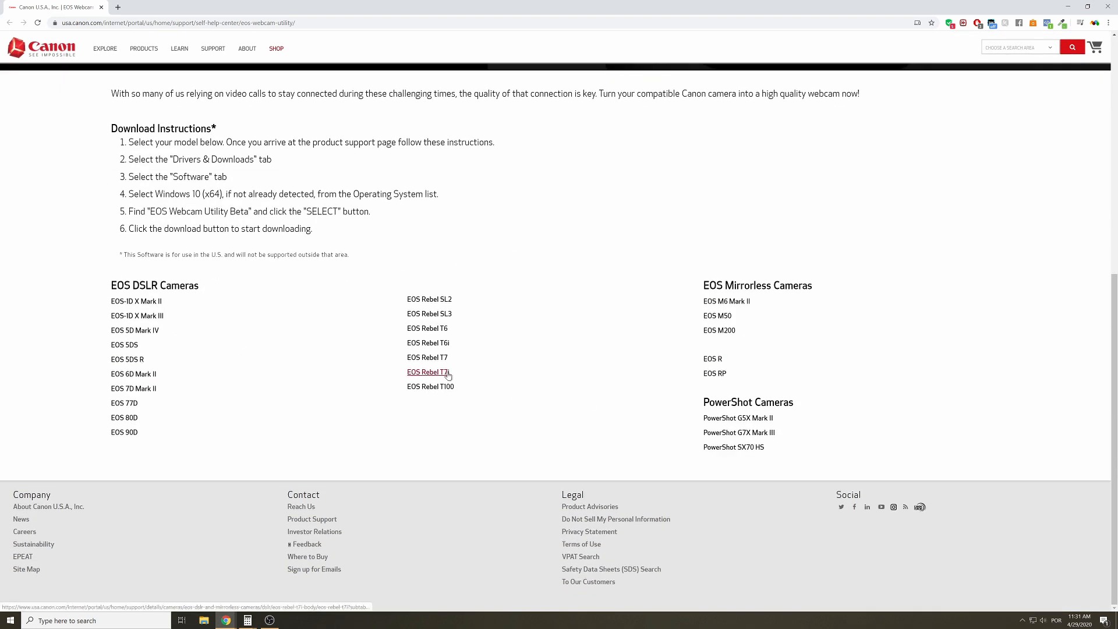
pyautogui.moveTo(293, 385)
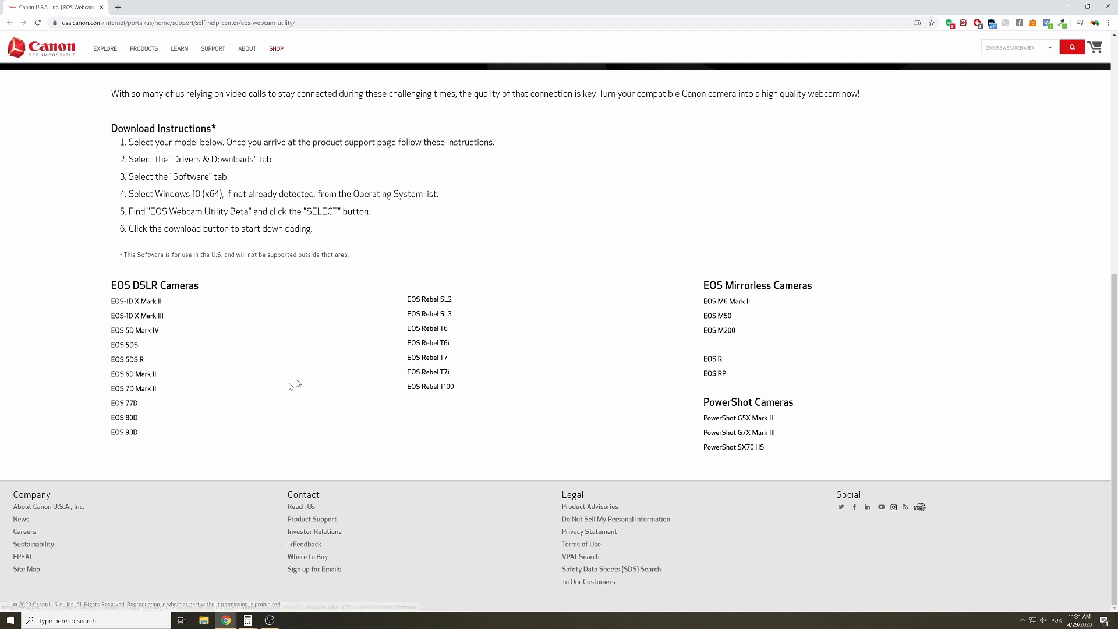
pyautogui.moveTo(117, 441)
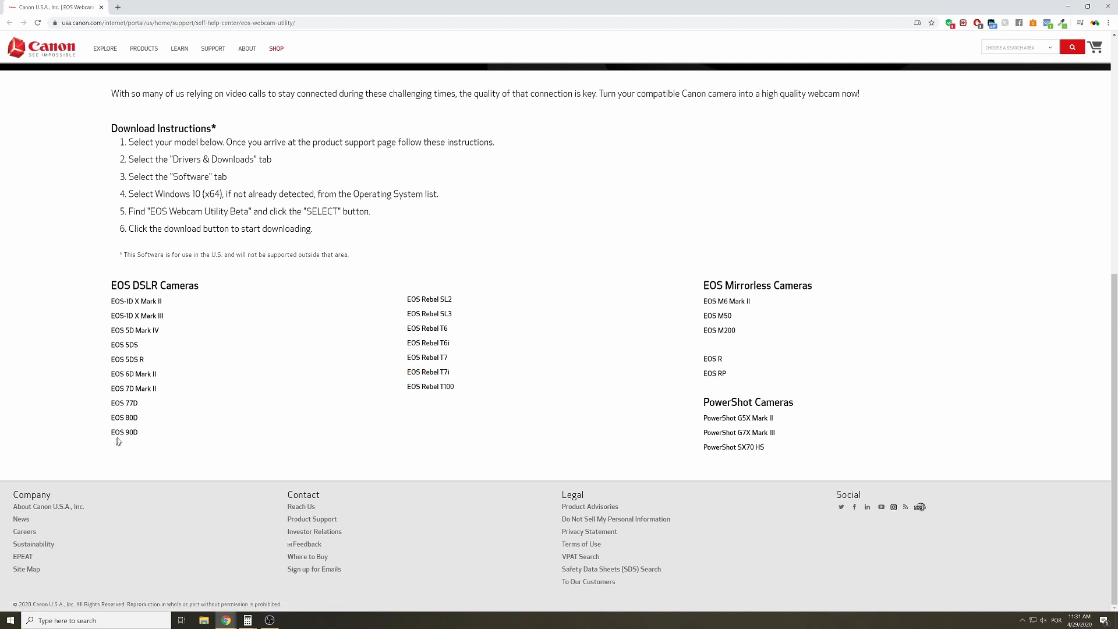
# - Open the EOS 80D support page and bring up the EOS Webcam Utility Beta download details
pyautogui.click(124, 417)
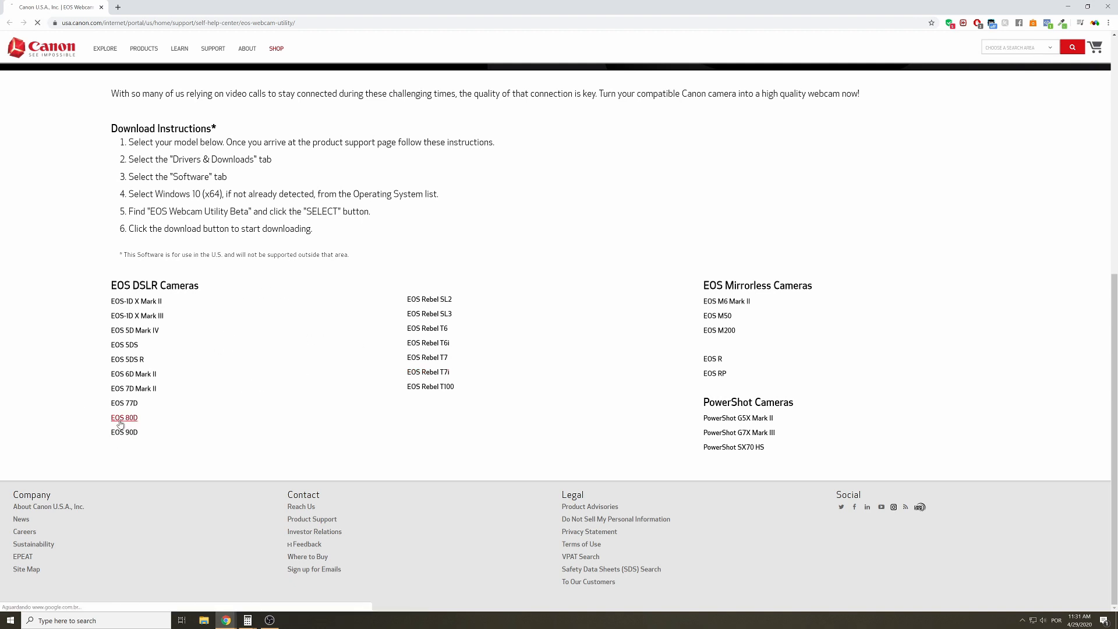
pyautogui.click(123, 417)
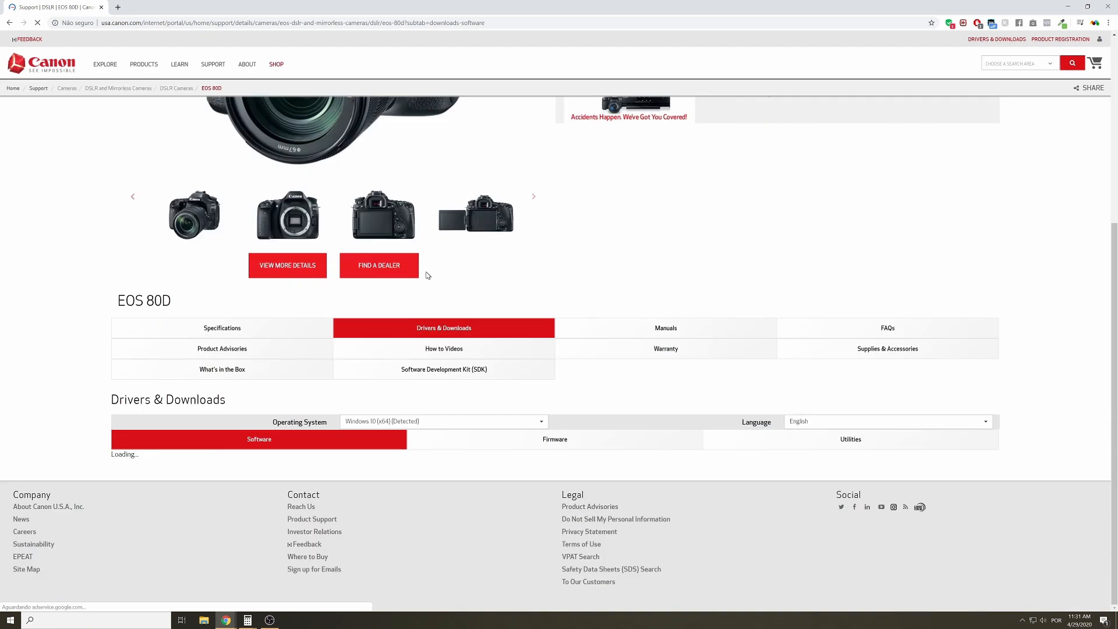
pyautogui.scroll(-3)
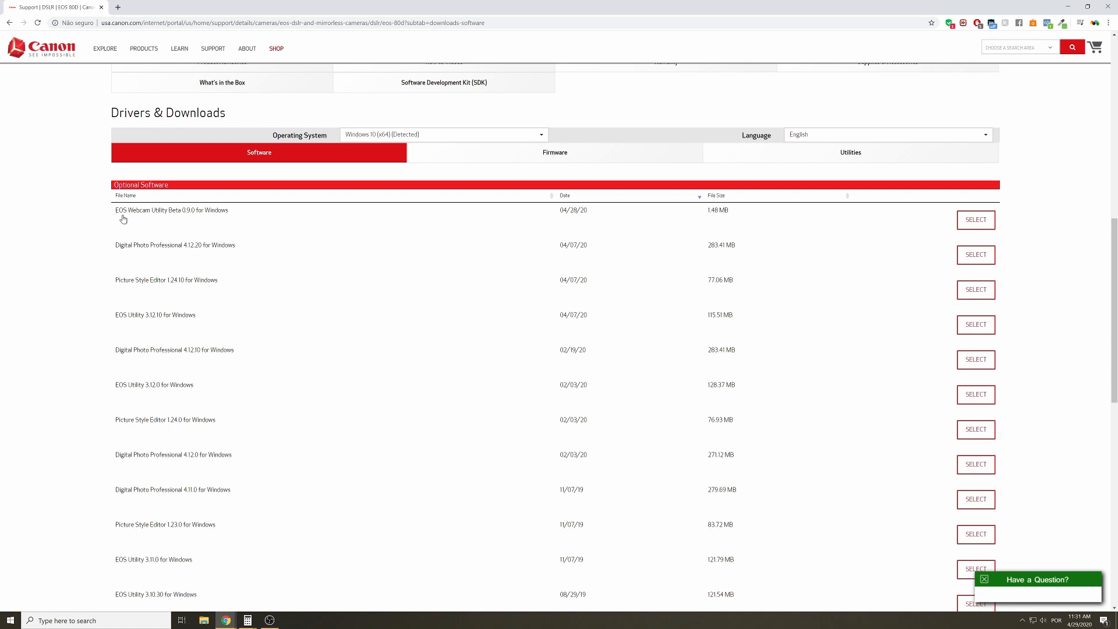
pyautogui.moveTo(151, 220)
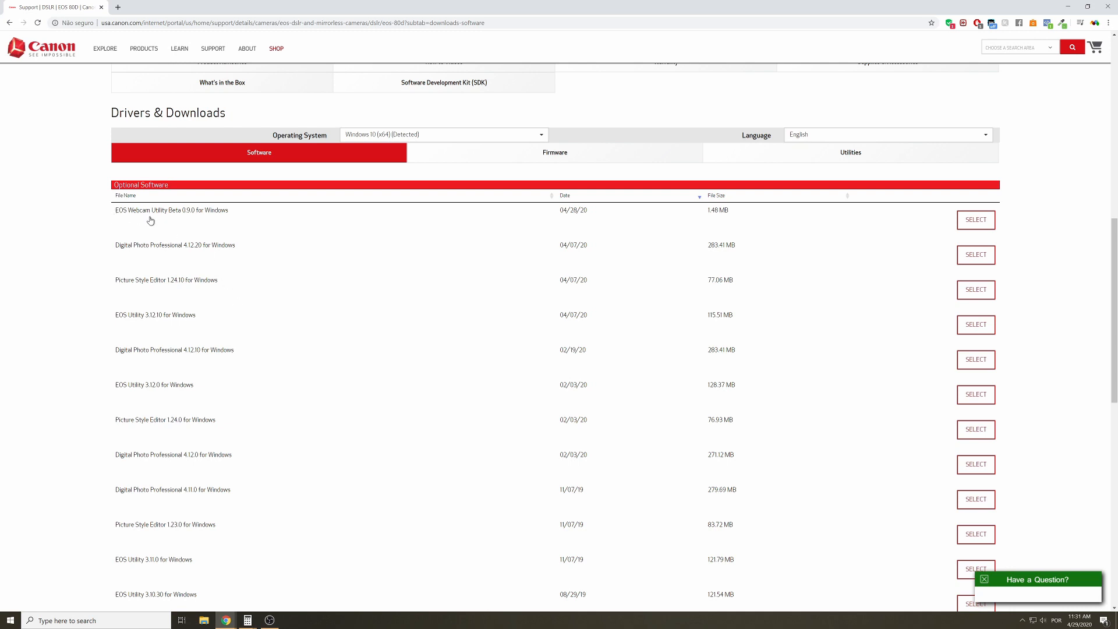
pyautogui.moveTo(229, 225)
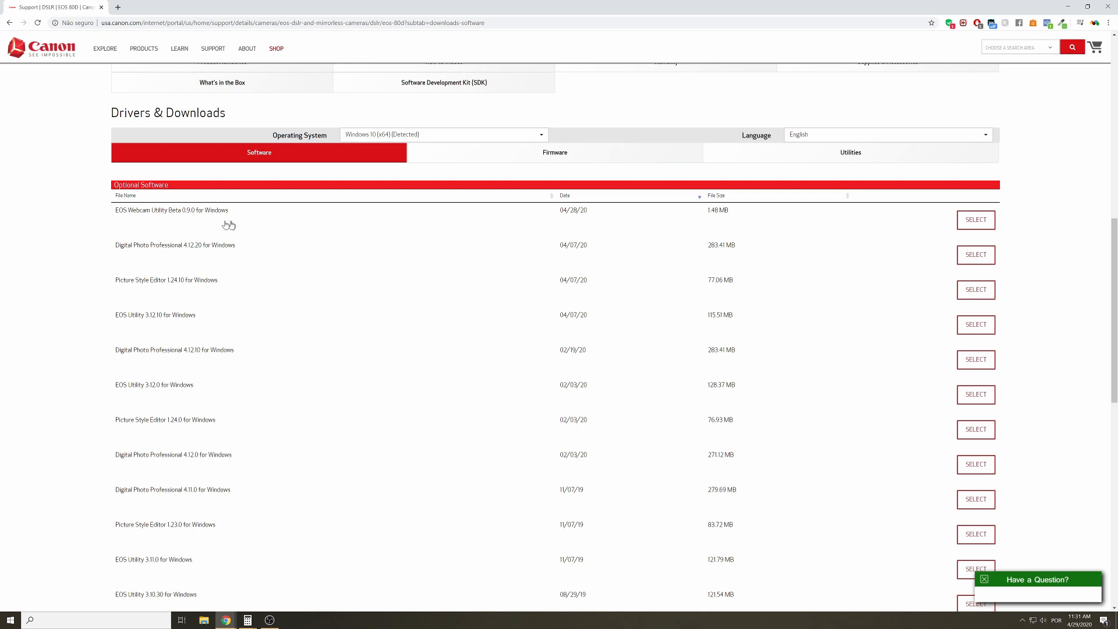
pyautogui.moveTo(976, 219)
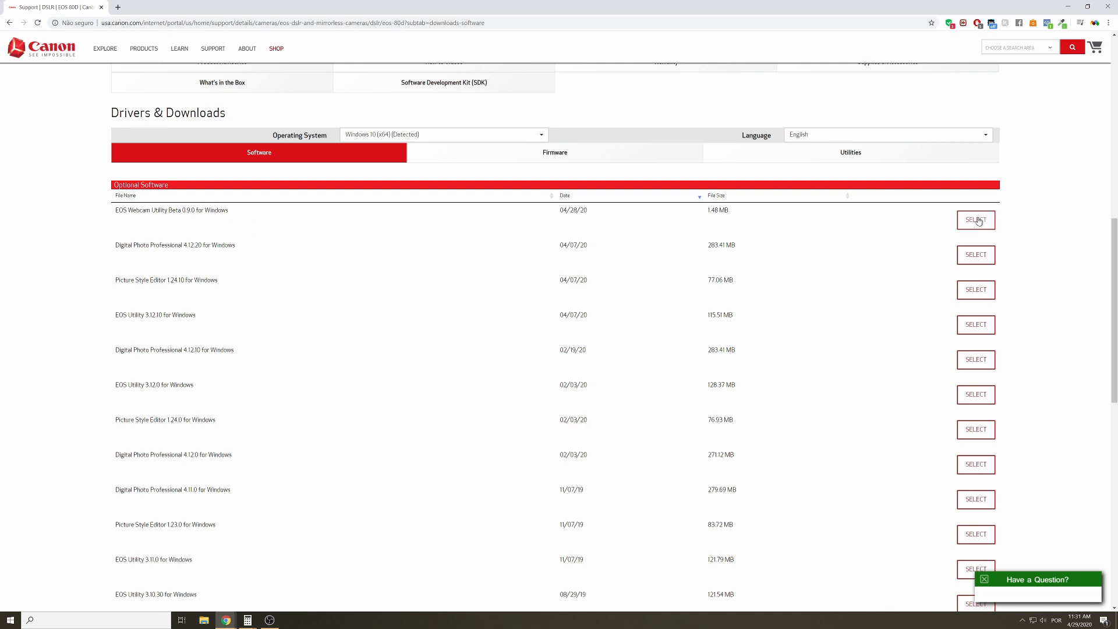
pyautogui.click(975, 219)
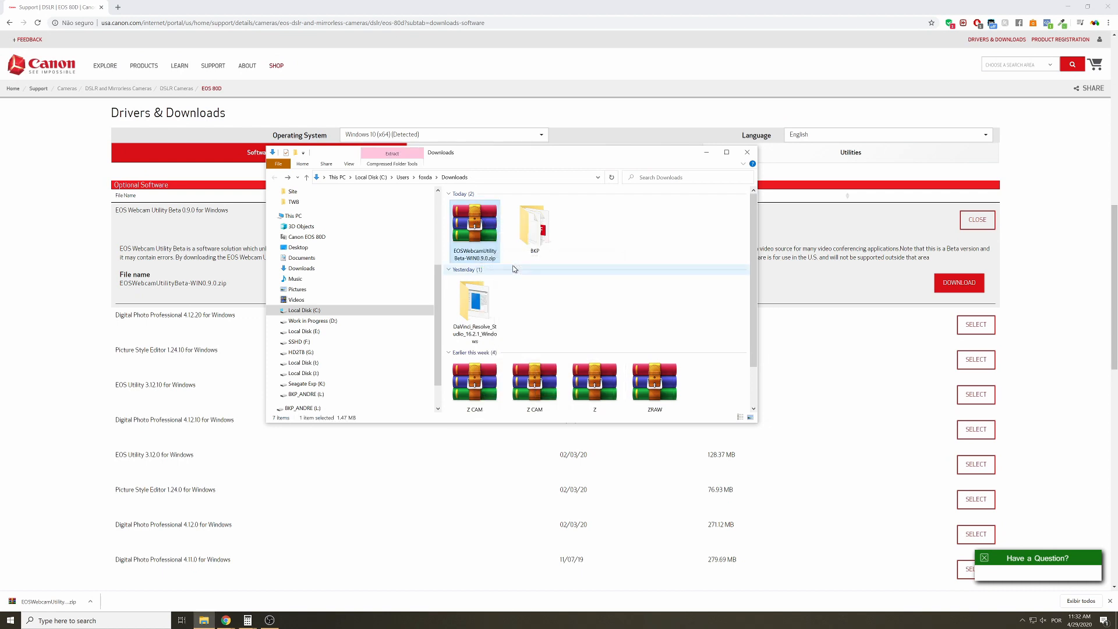
# - Launch EOS-Webcam-Utility-Beta.msi from the extracted folder, then cancel and exit the setup wizard
pyautogui.doubleClick(473, 228)
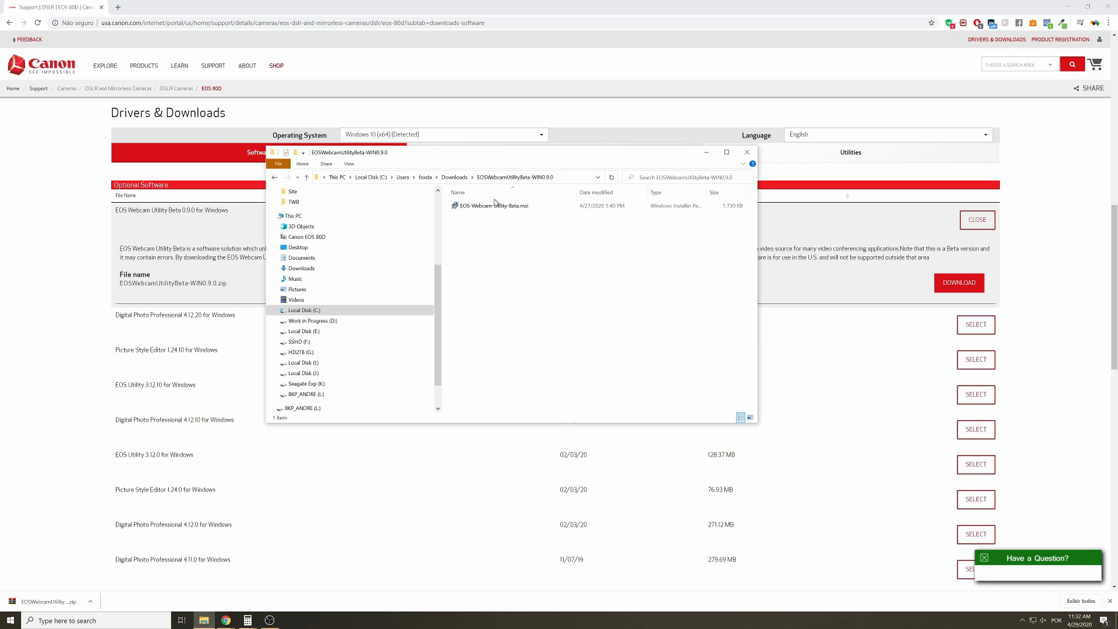
pyautogui.doubleClick(489, 206)
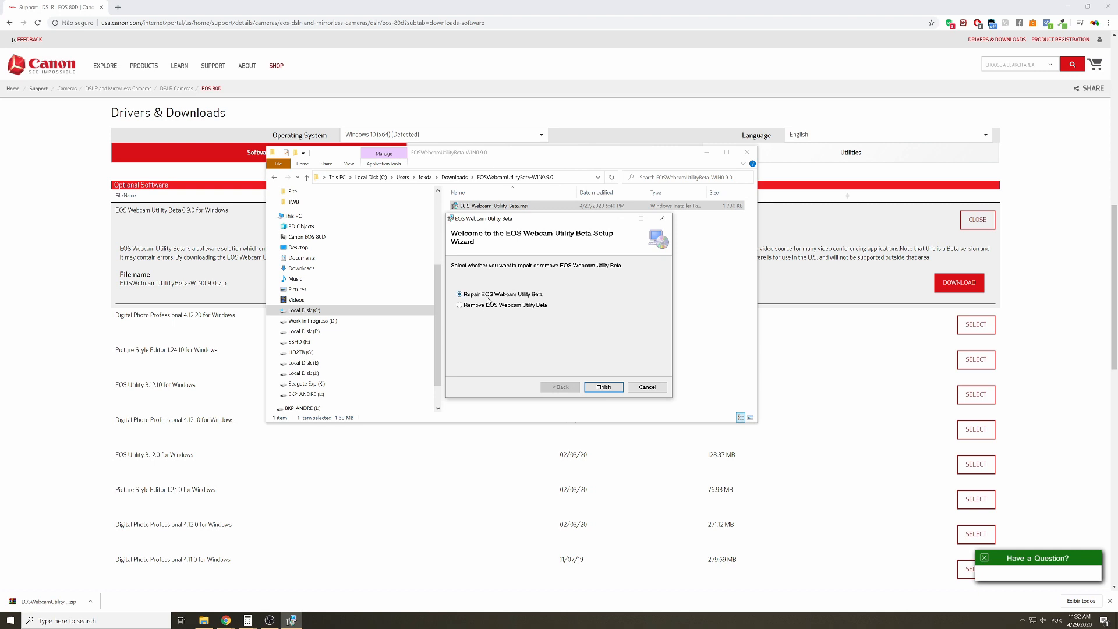
pyautogui.moveTo(457, 347)
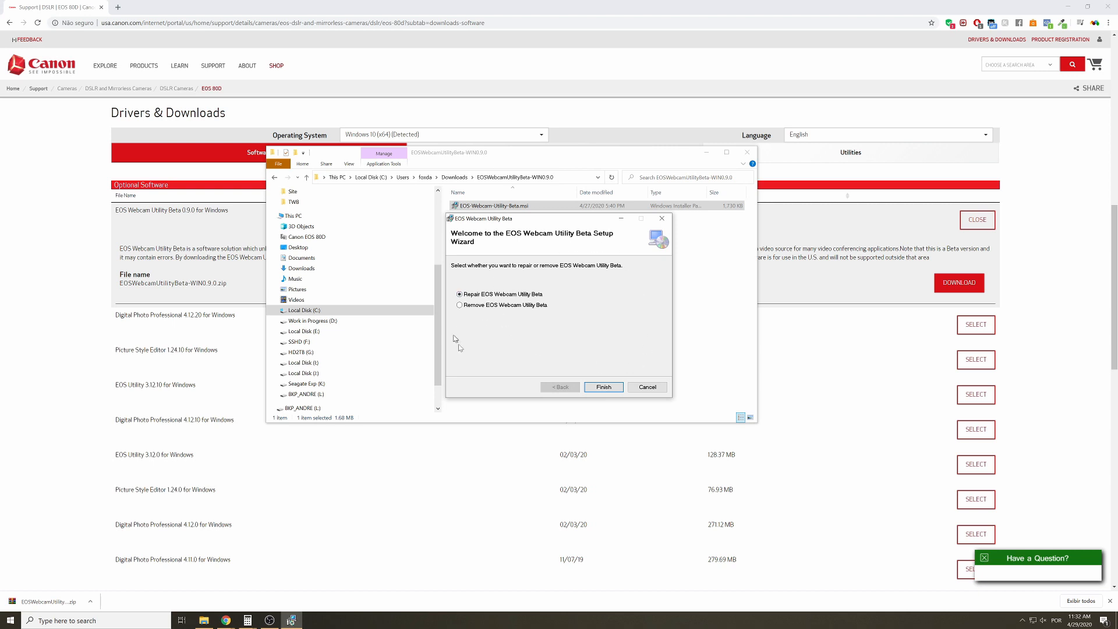
pyautogui.click(646, 387)
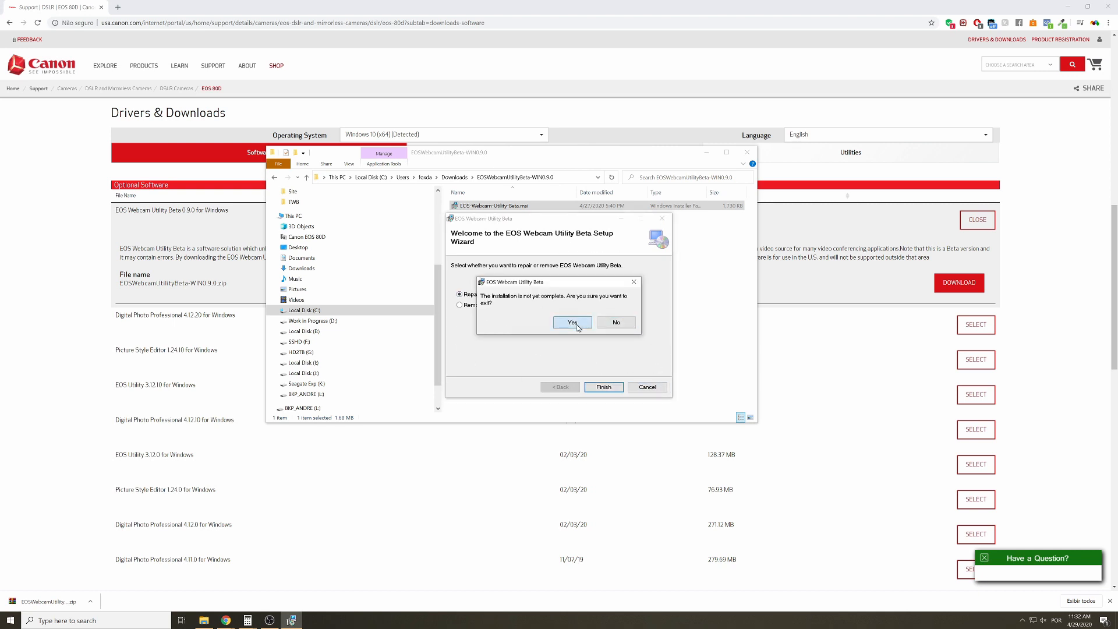
pyautogui.click(572, 322)
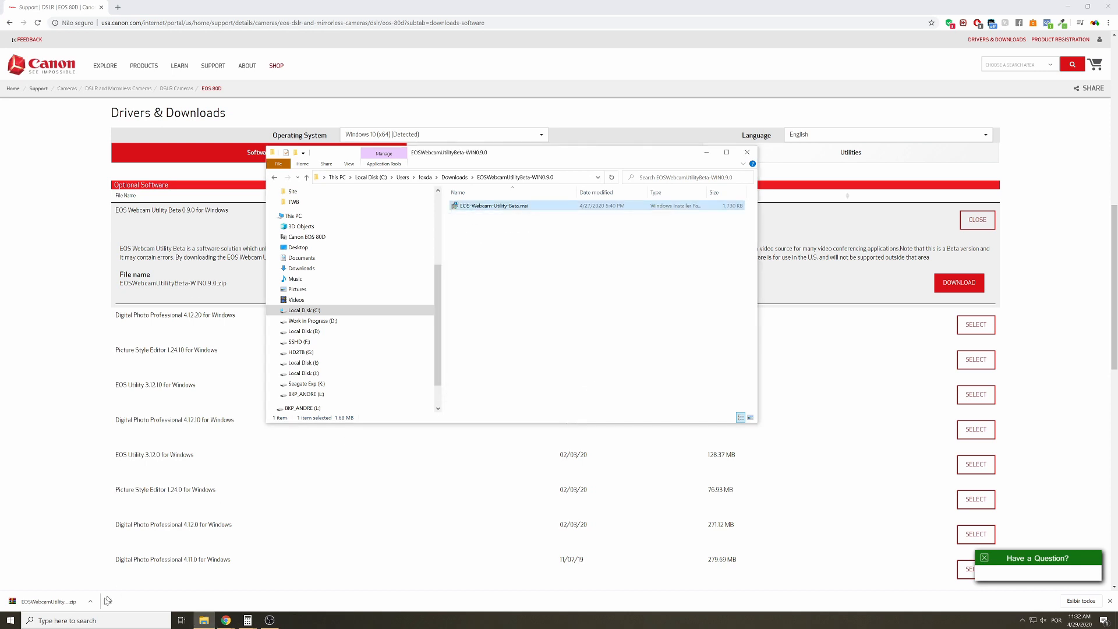
pyautogui.moveTo(735, 262)
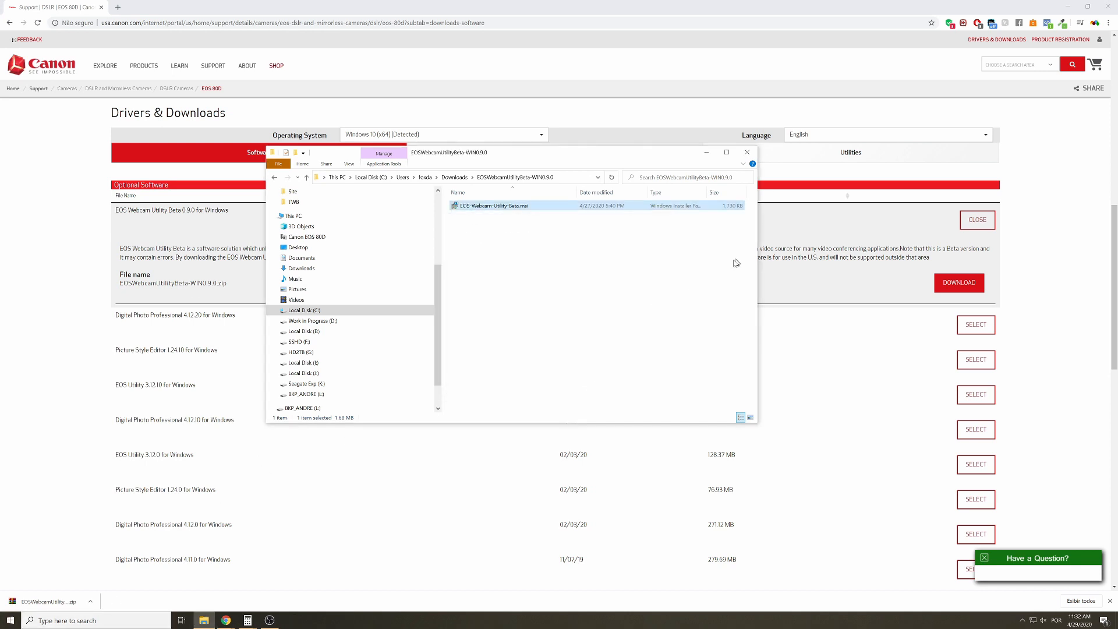
pyautogui.click(702, 217)
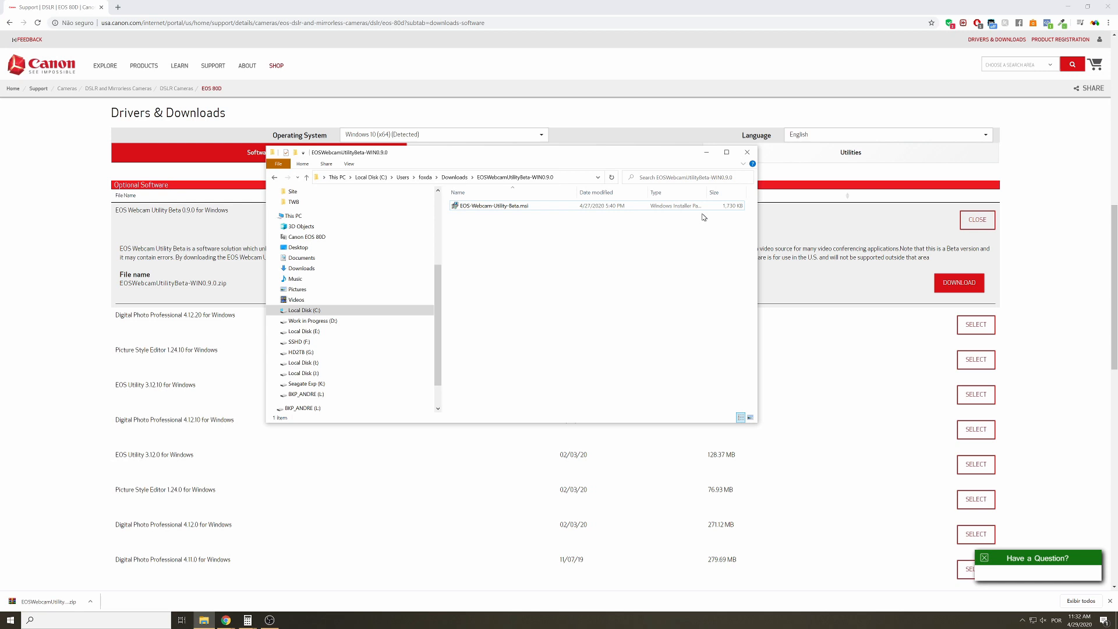
pyautogui.moveTo(745, 162)
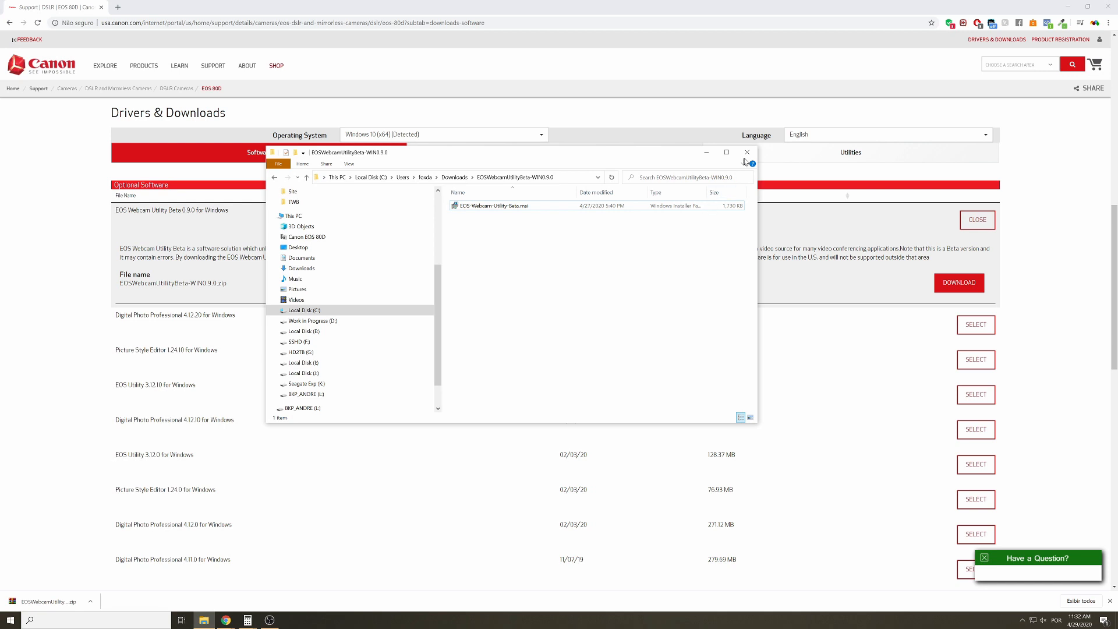